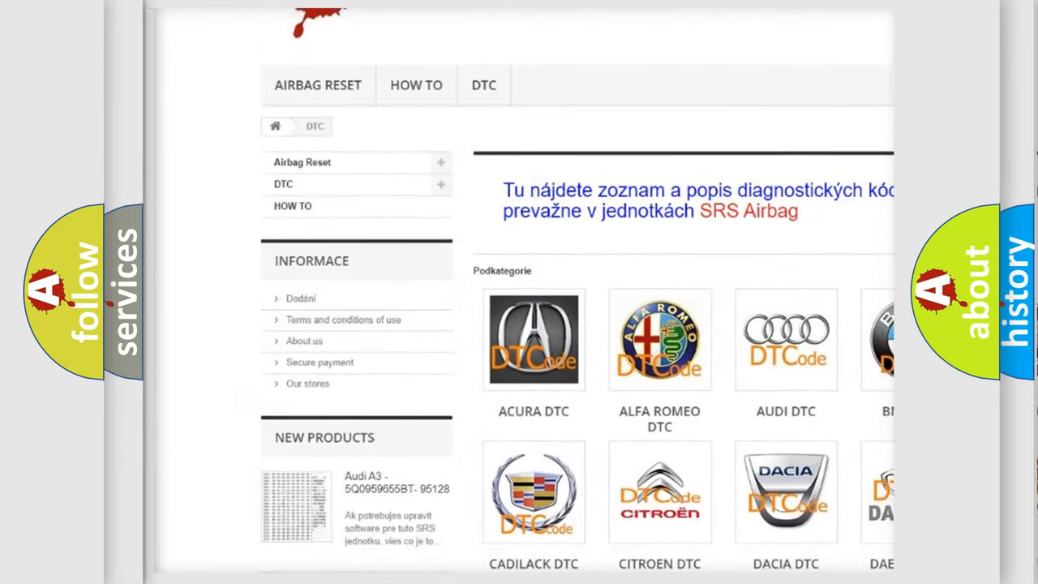
pyautogui.scroll(-3)
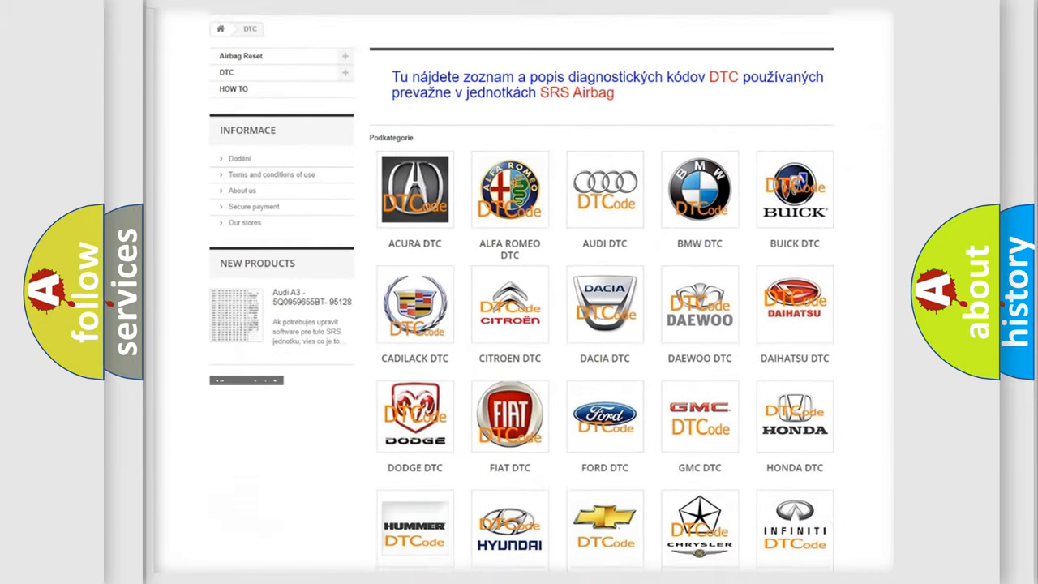
pyautogui.scroll(-3)
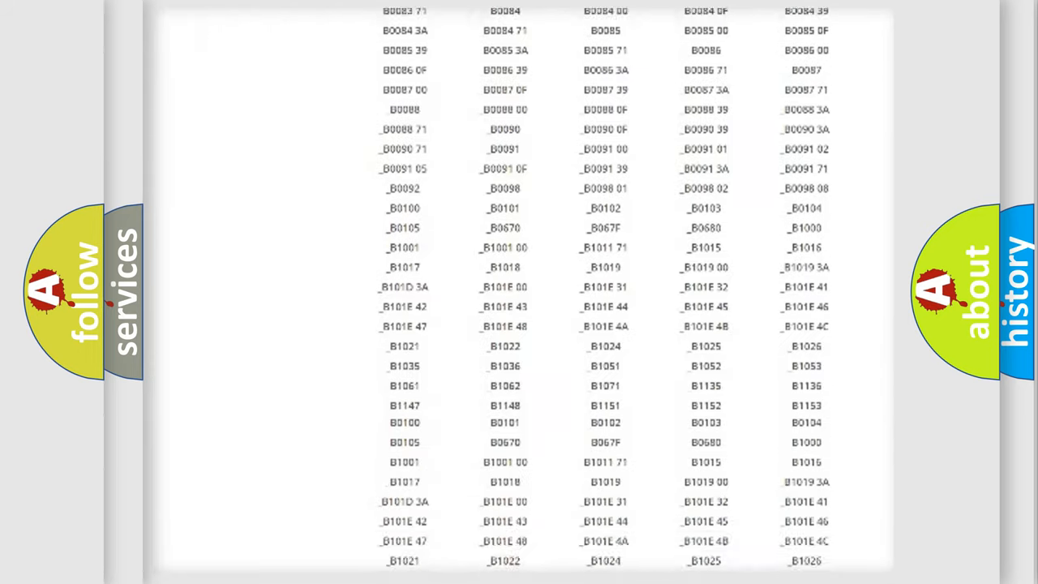
pyautogui.scroll(-3)
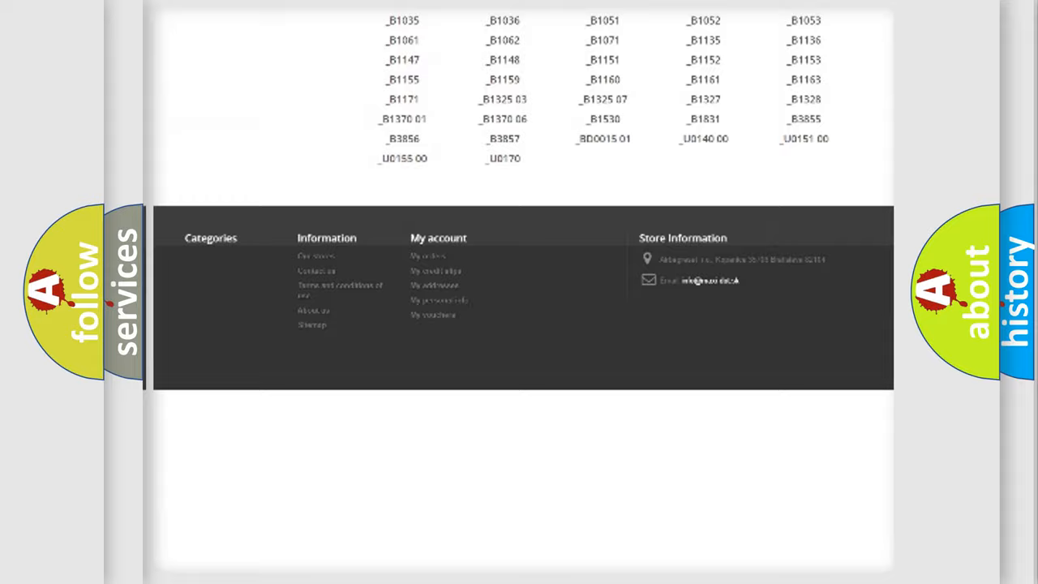